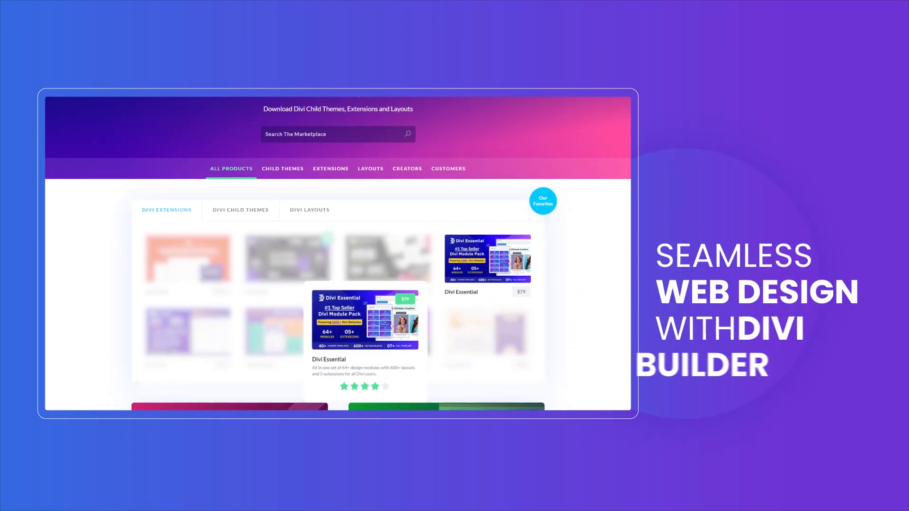
Scroll the Divi Marketplace page down to the Browse All Products section.
scroll("down", 3)
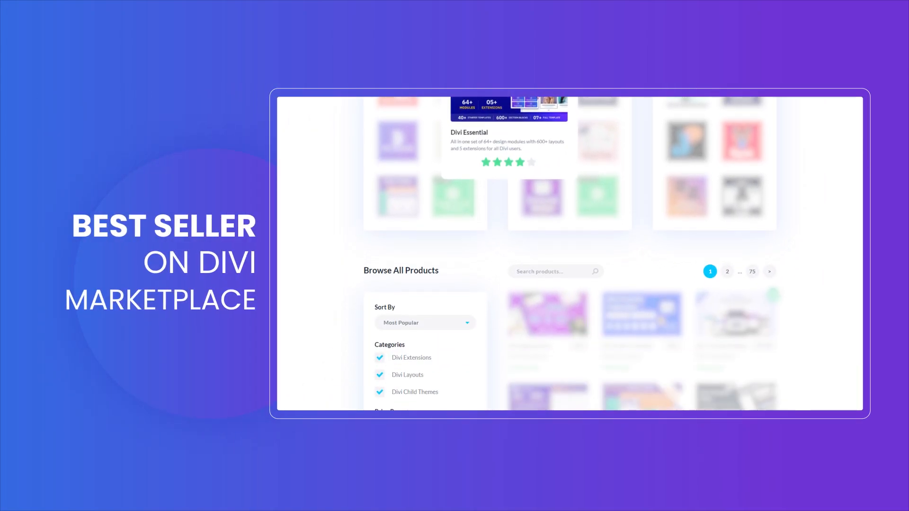
scroll("down", 3)
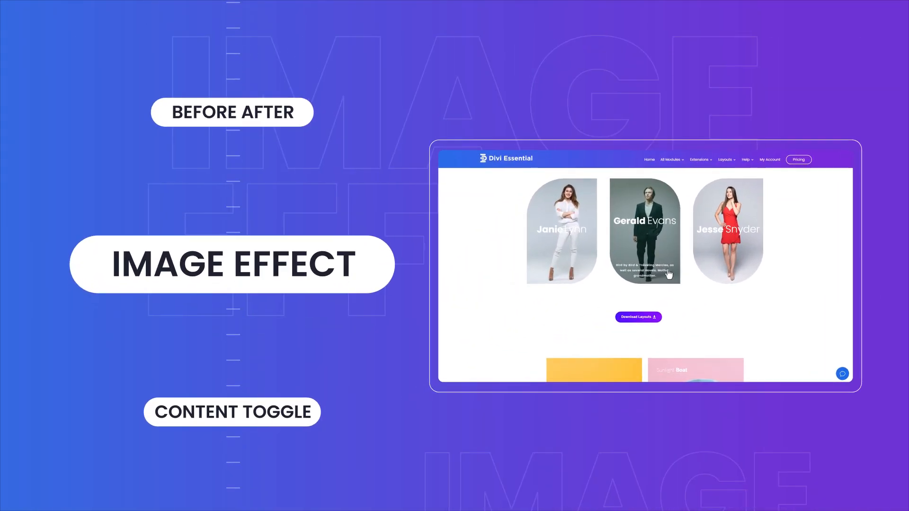
scroll("down", 3)
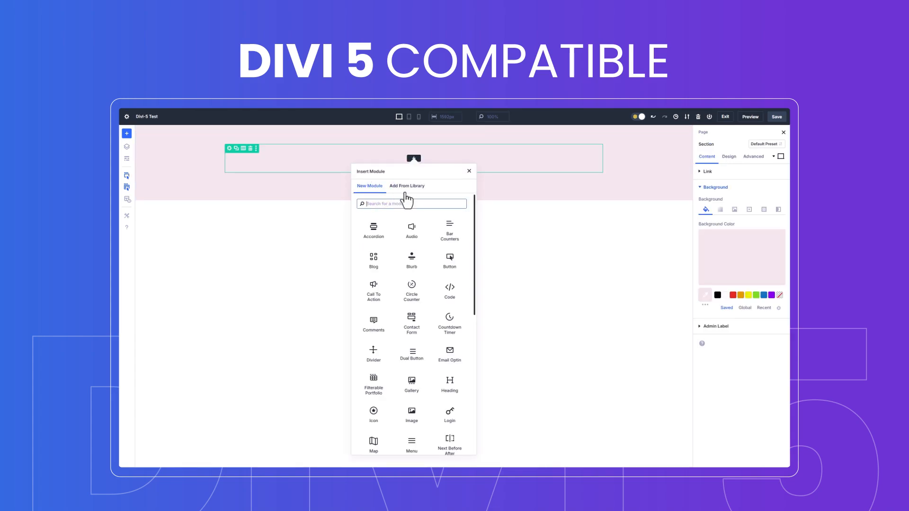
Add a Next Before After module using the headphones graffiti photo as its before image.
left_click(449, 443)
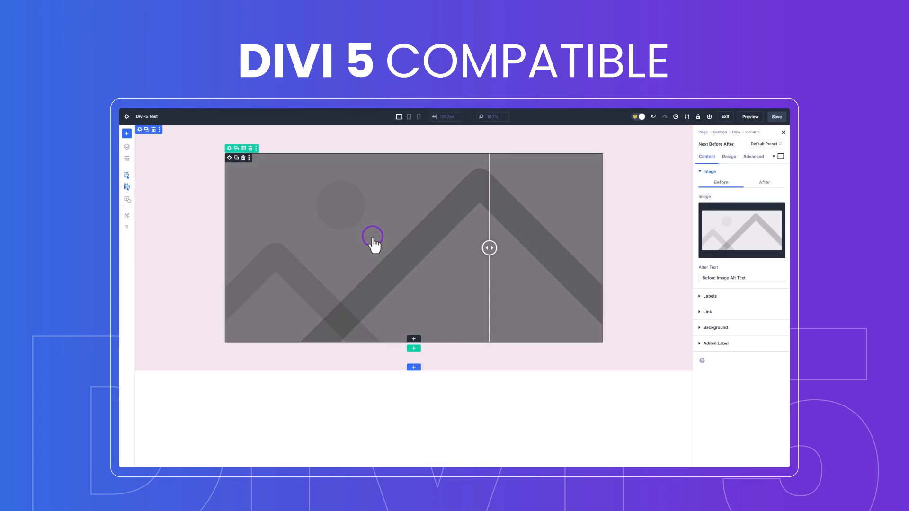
left_click(740, 230)
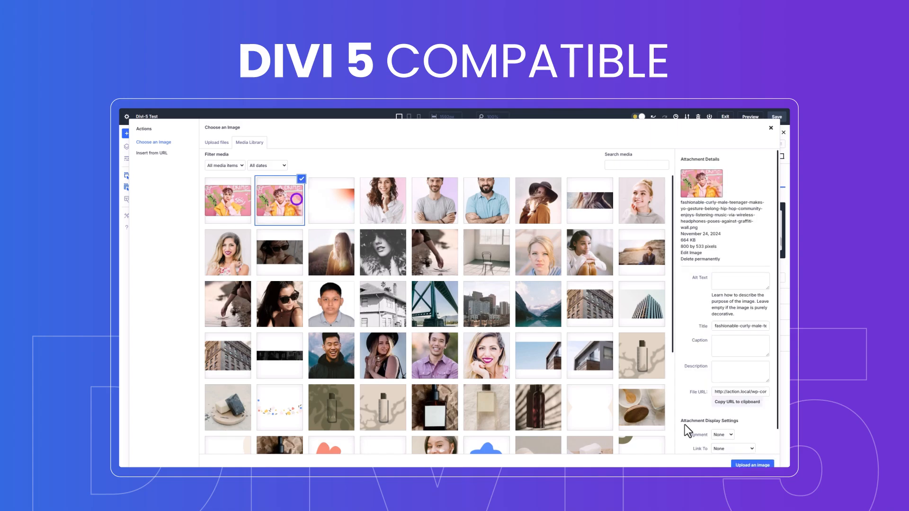
left_click(750, 465)
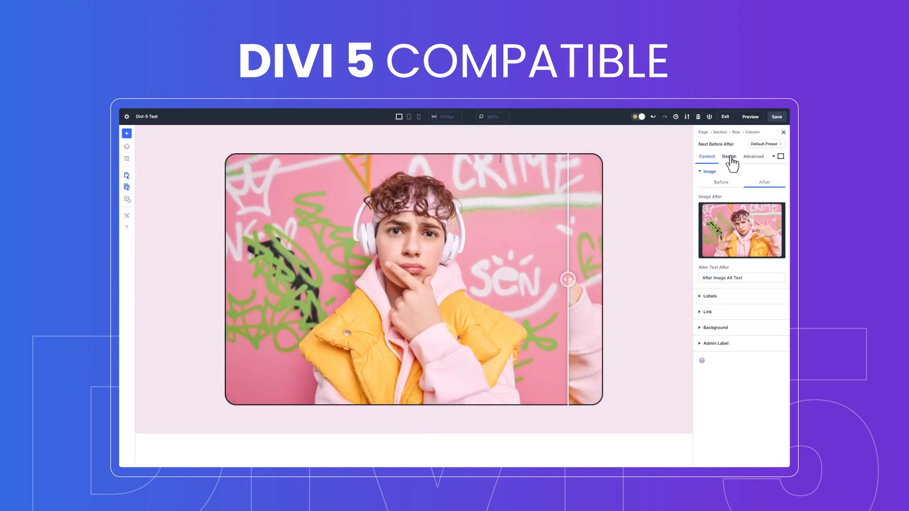
Set the Before After slider direction to vertical in its design settings.
left_click(728, 157)
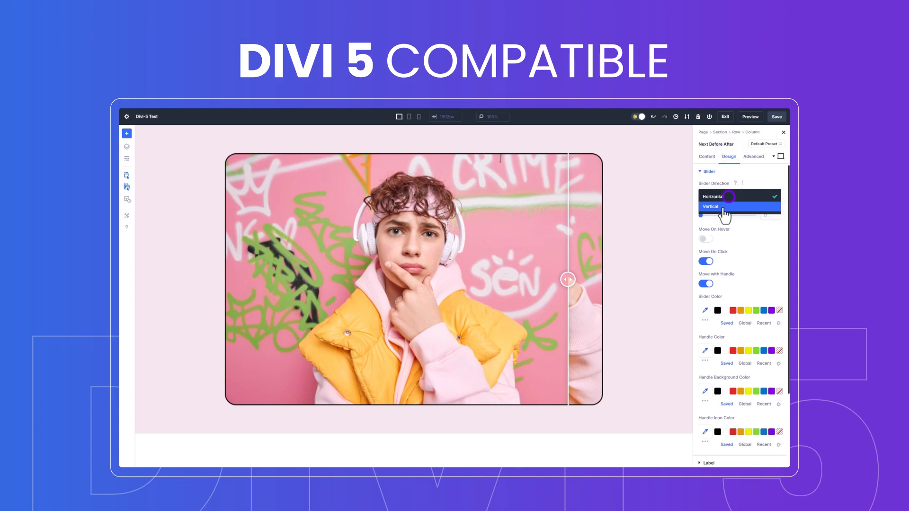
left_click(710, 208)
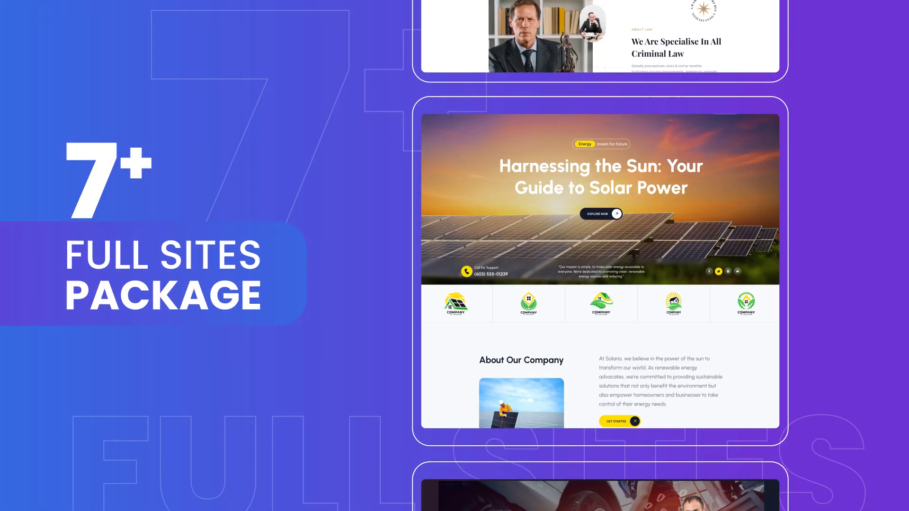
scroll("down", 3)
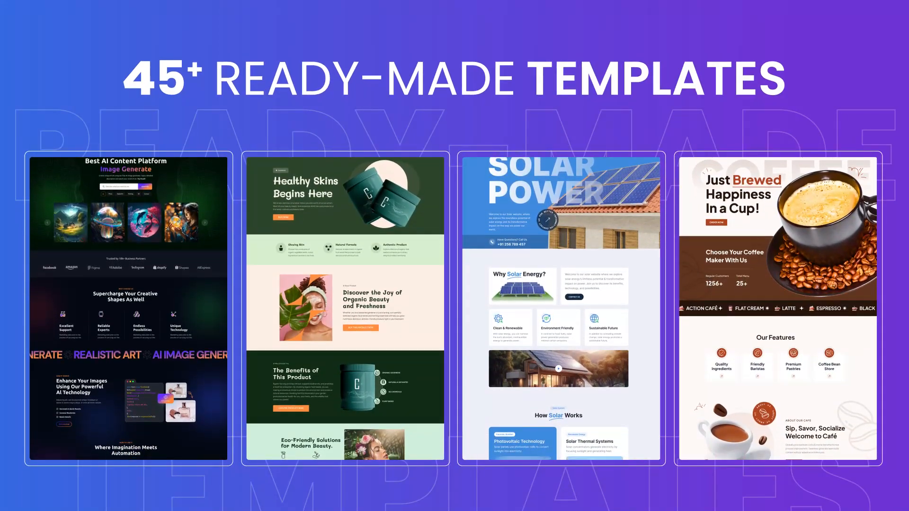
scroll("down", 3)
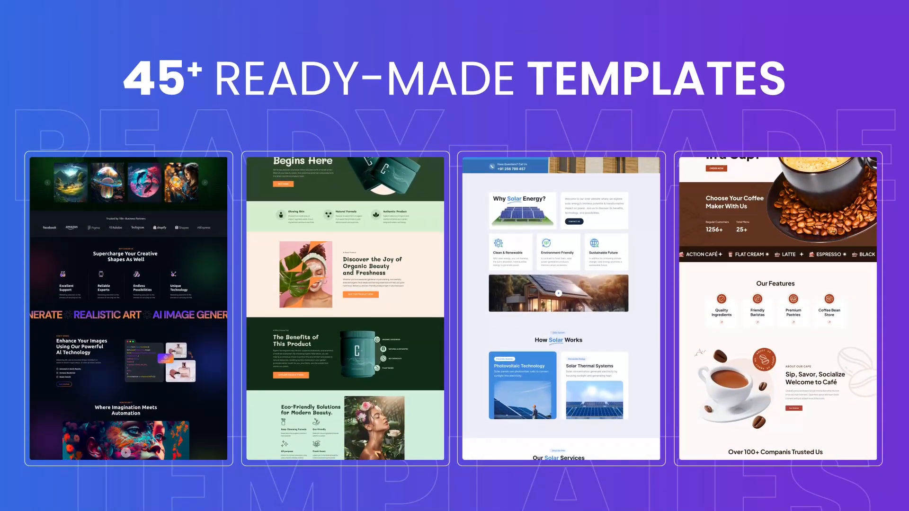
scroll("down", 3)
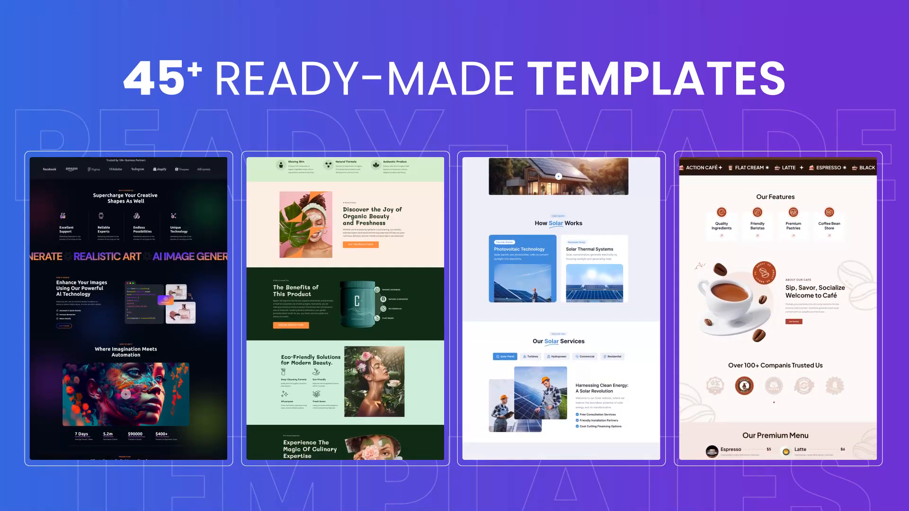